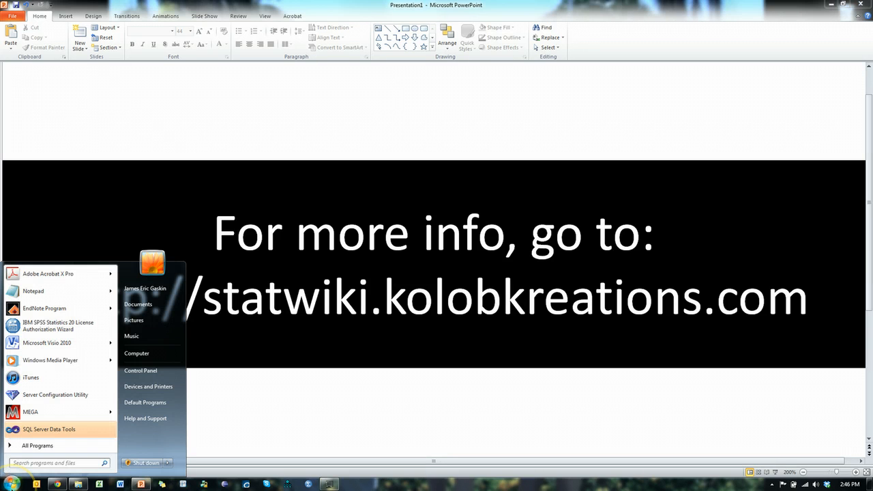
- Launch SmartPLS by searching 'smart' in the Start menu
text(smart)
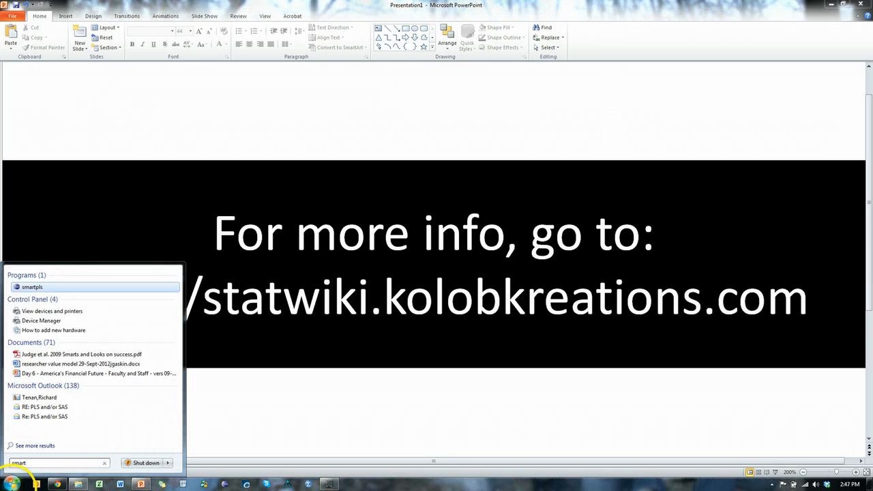
click(33, 287)
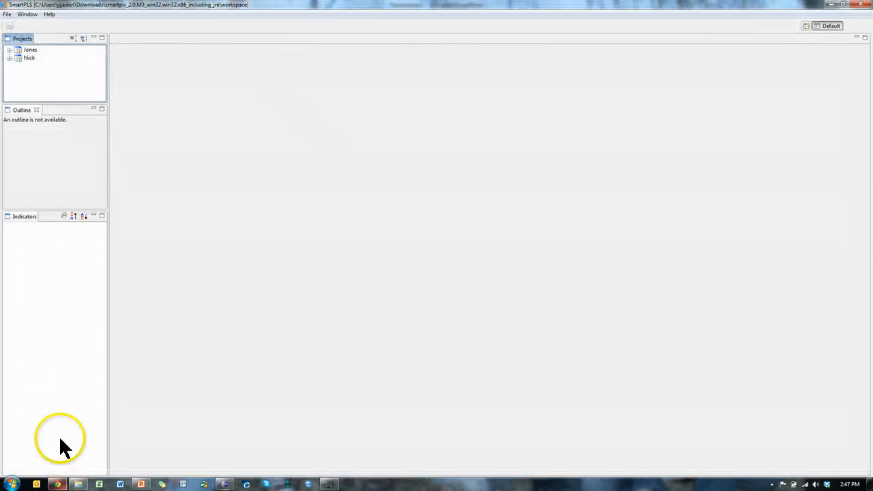
mouse_move(361, 186)
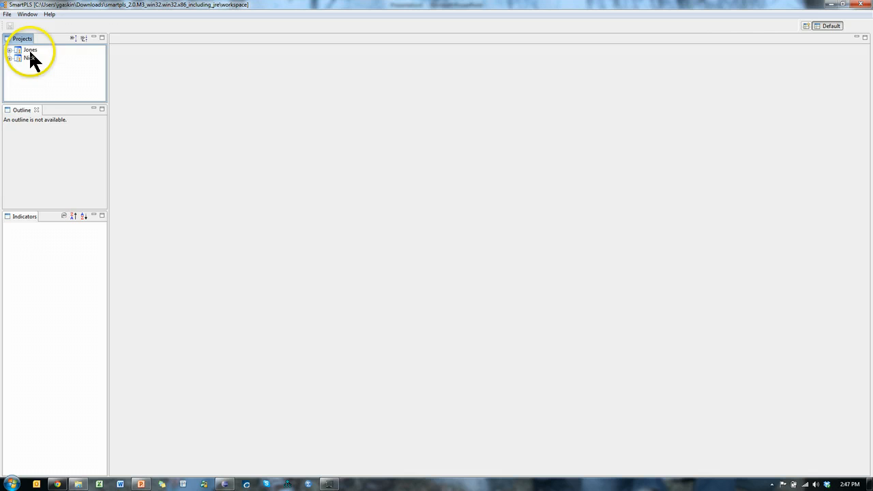
mouse_move(7, 14)
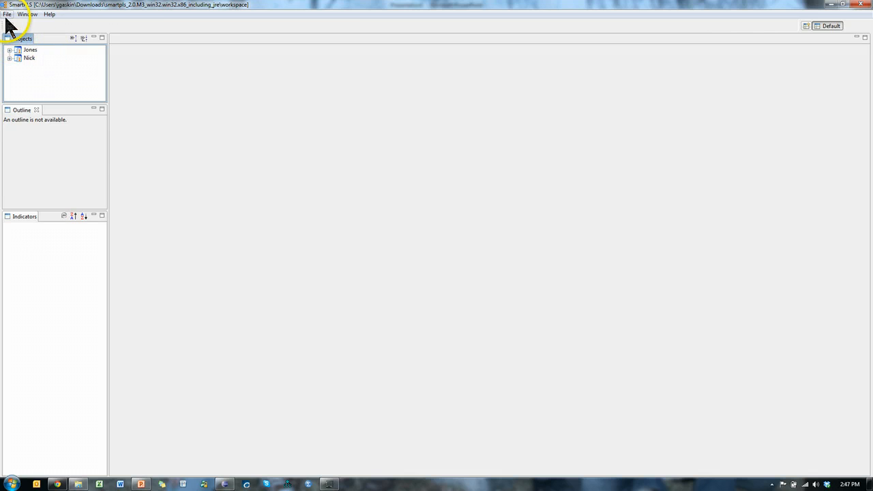
- Start a new project named Gaskination with indicator data import enabled
click(6, 14)
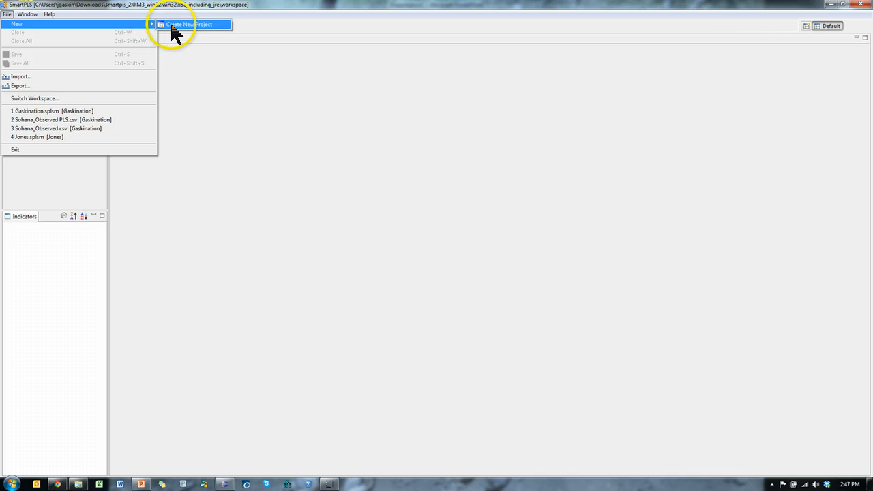
click(193, 24)
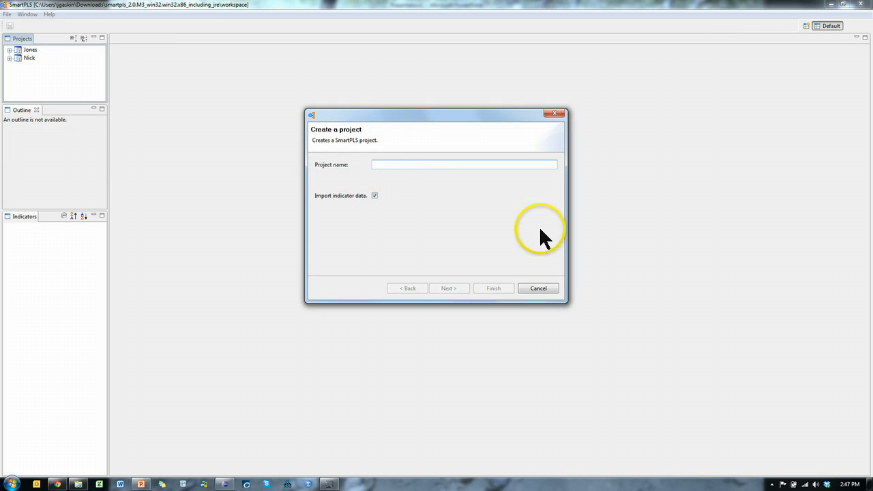
text(Gaskint)
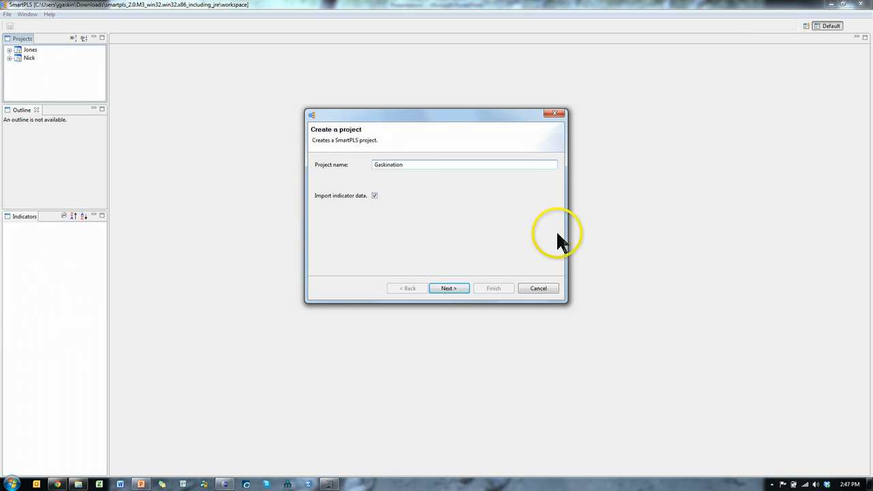
mouse_move(430, 276)
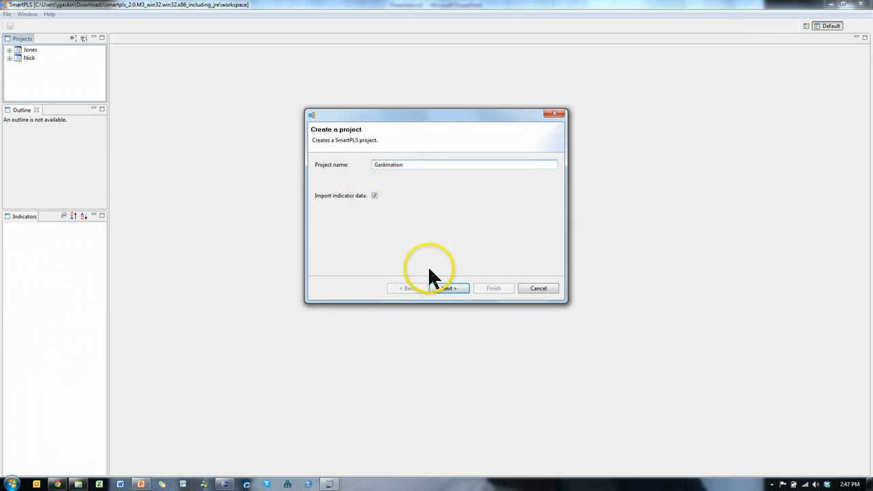
click(446, 288)
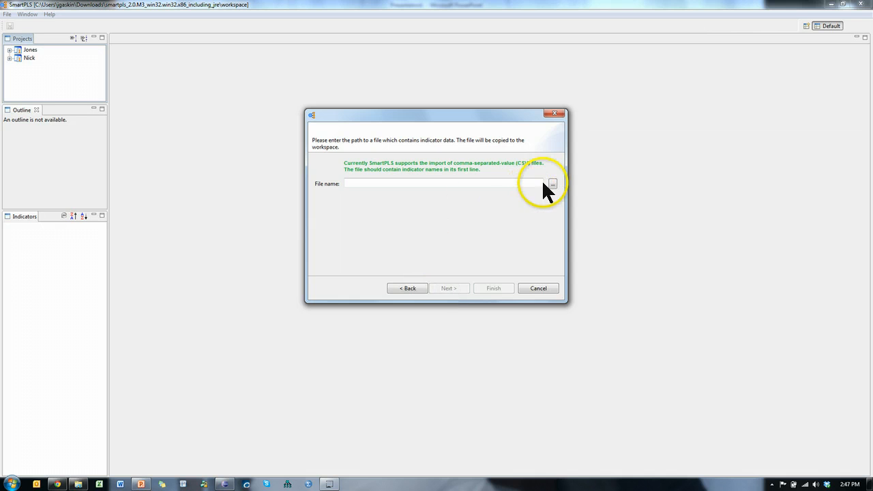
- Browse the Statwiki folder for the indicator file, filtering to CSV files
click(551, 184)
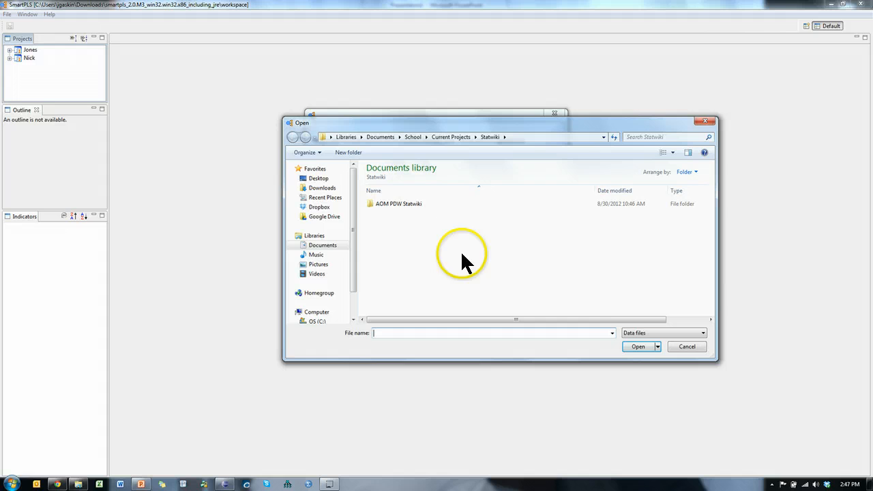
mouse_move(409, 266)
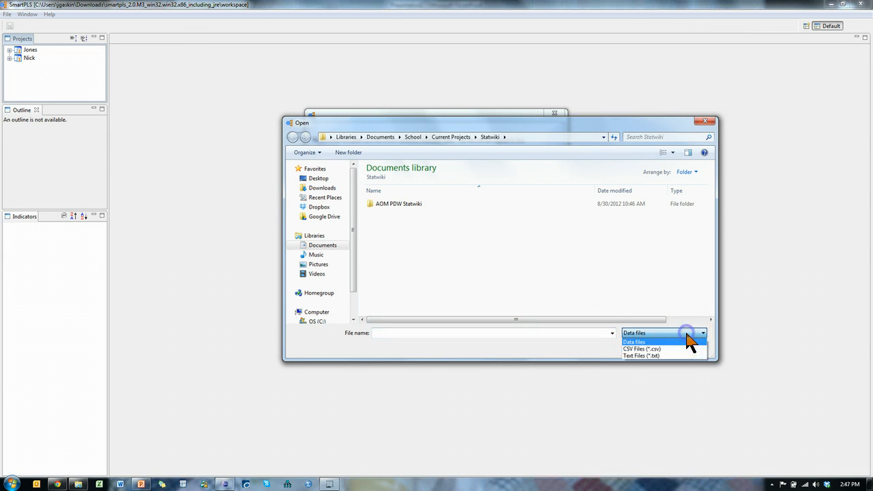
mouse_move(682, 349)
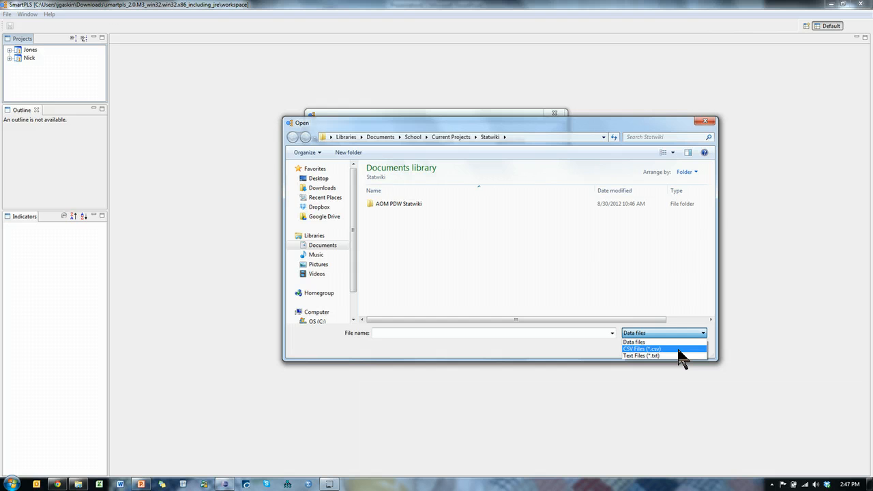
click(634, 342)
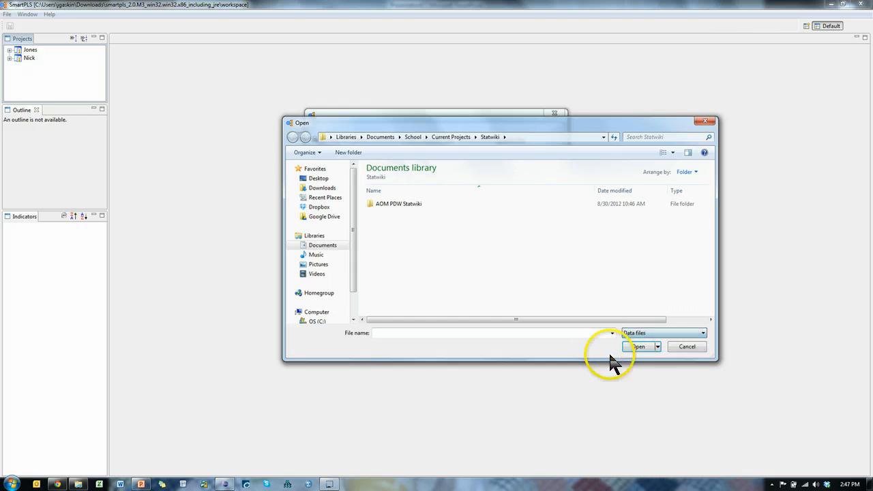
mouse_move(459, 290)
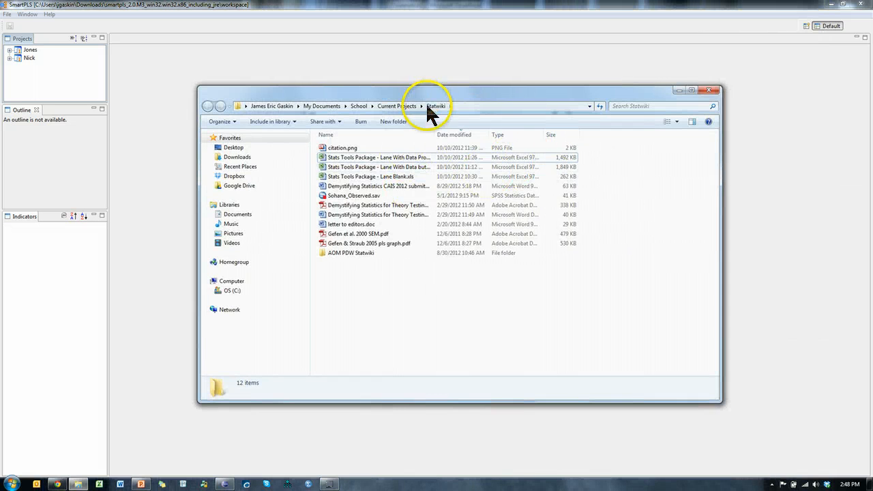
- Open Sohana_Observed.sav from the Statwiki folder in SPSS
click(354, 196)
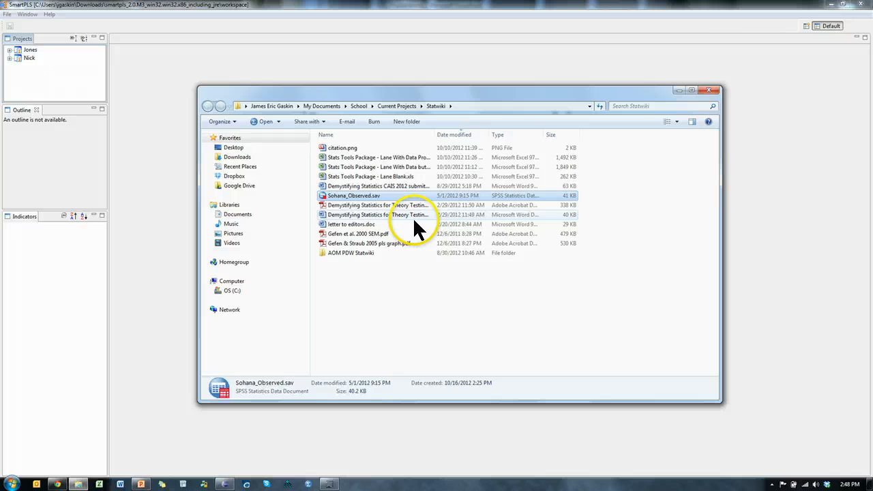
mouse_move(382, 201)
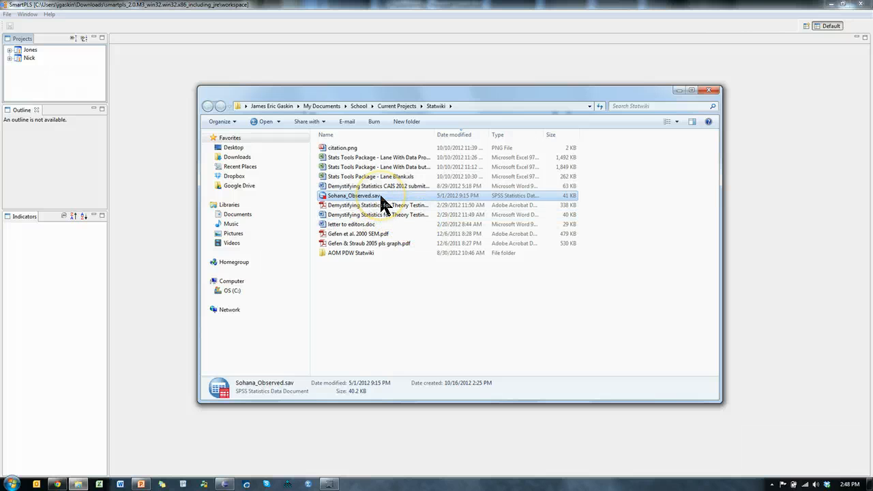
double_click(353, 196)
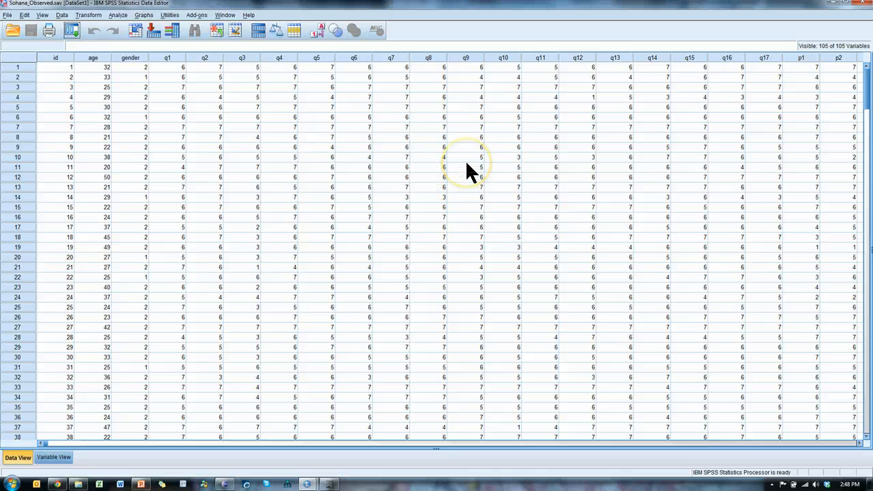
- Delete age, gender, and the q and p item columns, leaving 71 variables
click(92, 58)
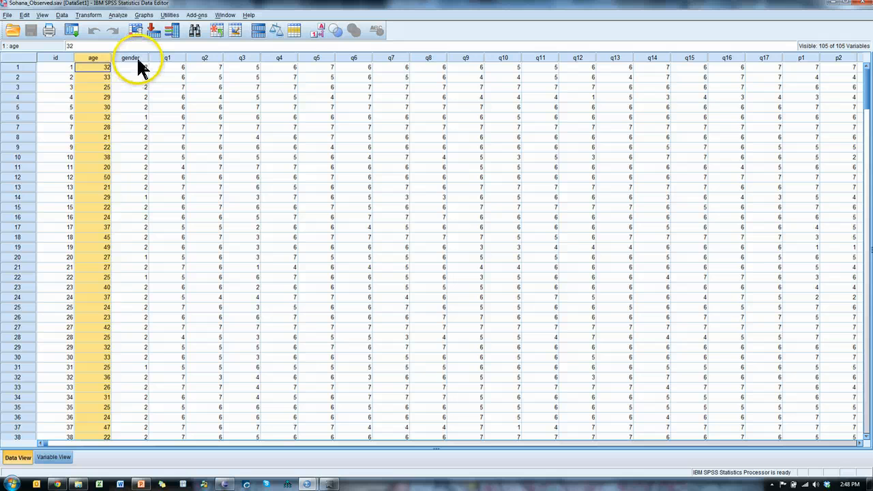
click(129, 67)
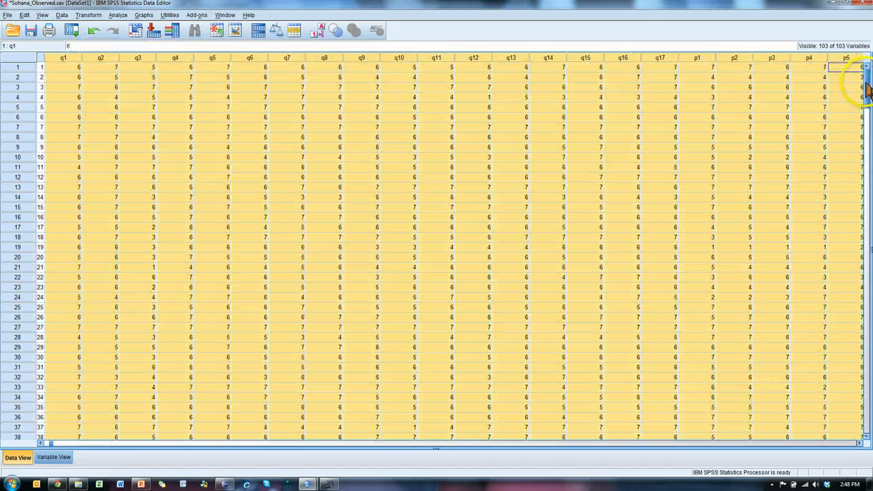
scroll(right, 3)
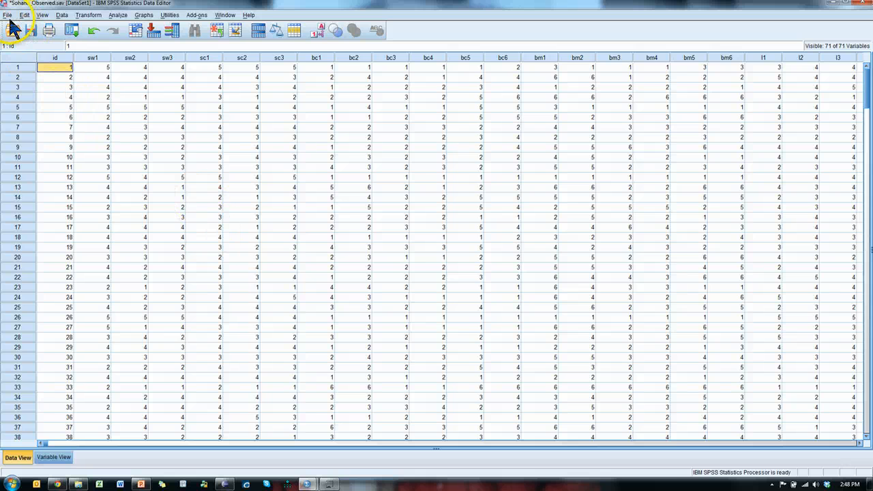
- Save the data as comma-delimited Sohana_Observed.csv with variable names in the first row
click(31, 30)
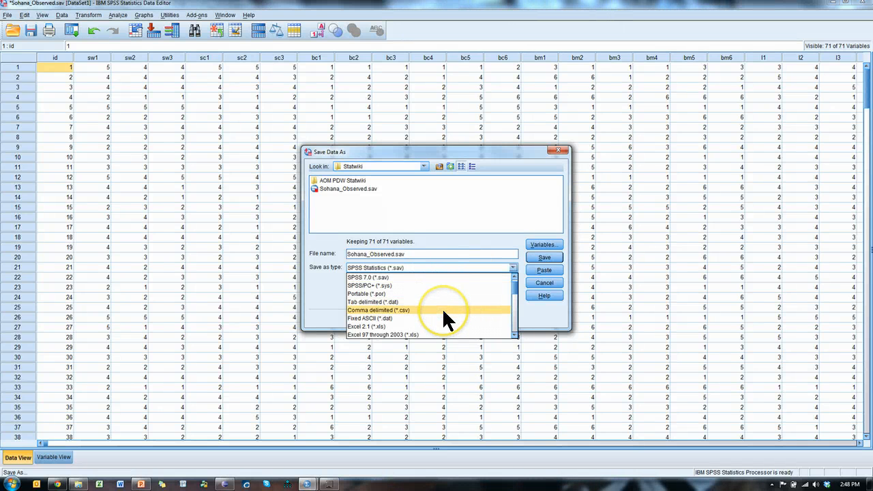
click(378, 311)
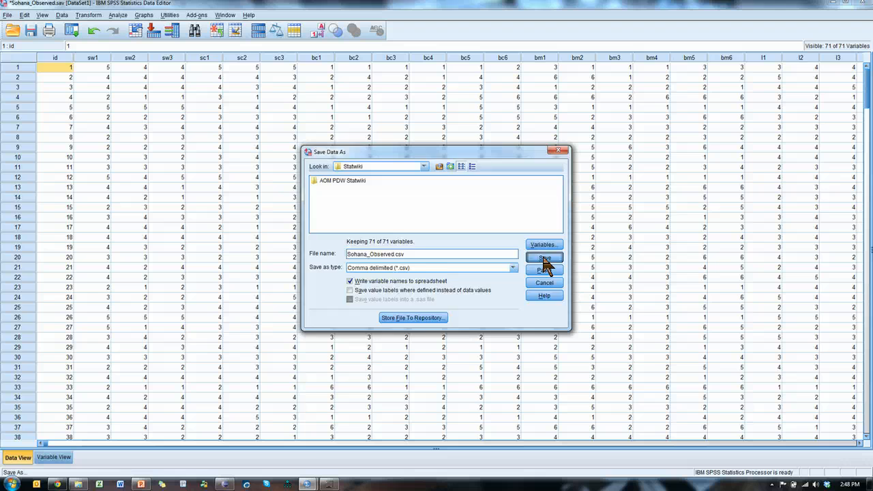
click(543, 257)
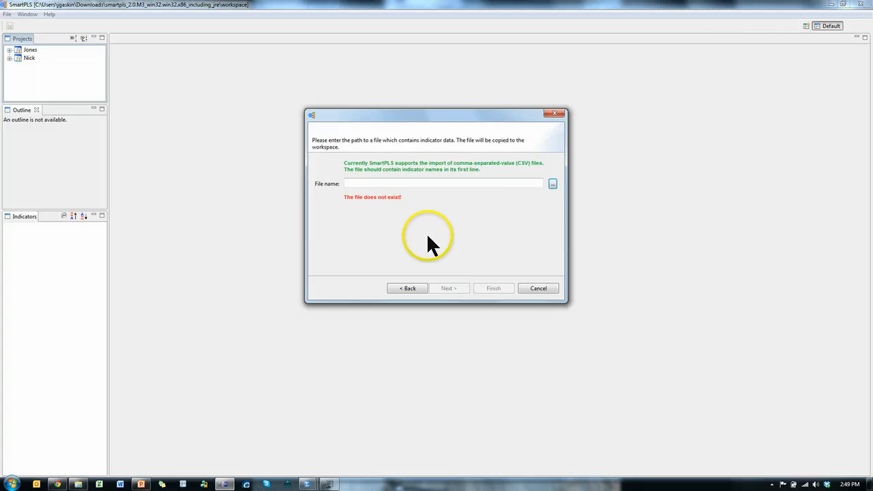
- Import Sohana_Observed.csv as the Gaskination project's indicator data and finish the wizard
click(552, 183)
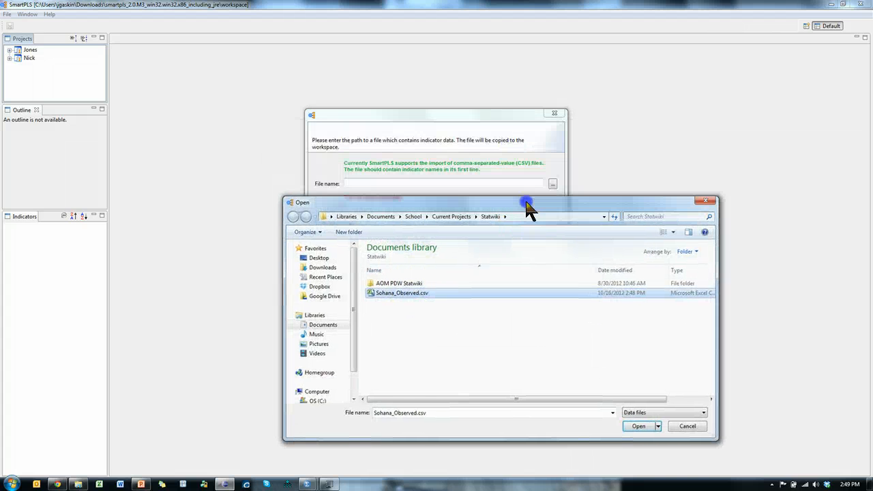
click(640, 428)
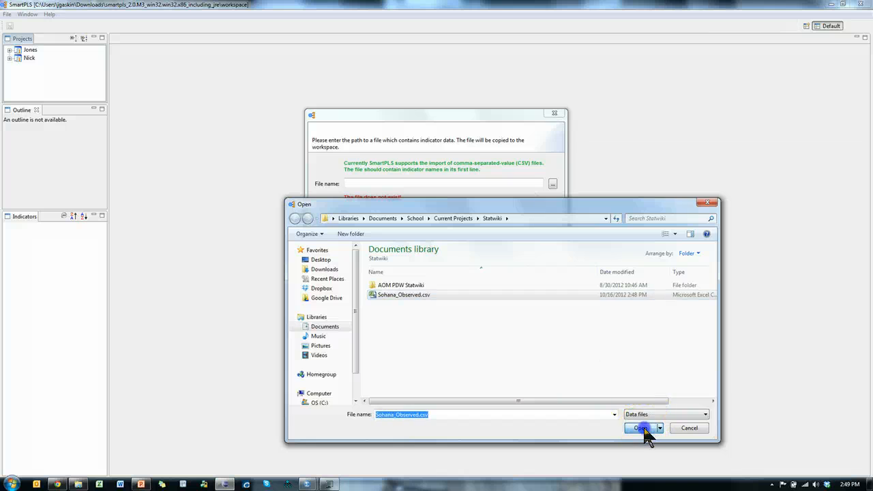
click(640, 428)
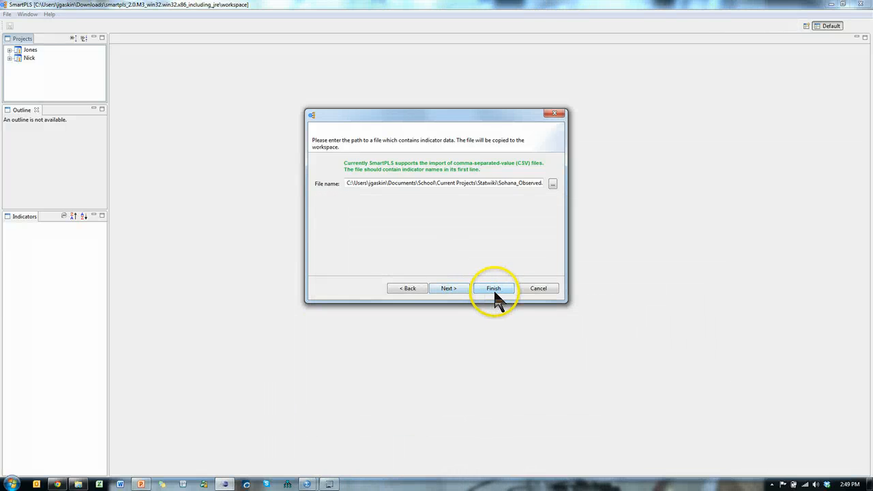
click(493, 287)
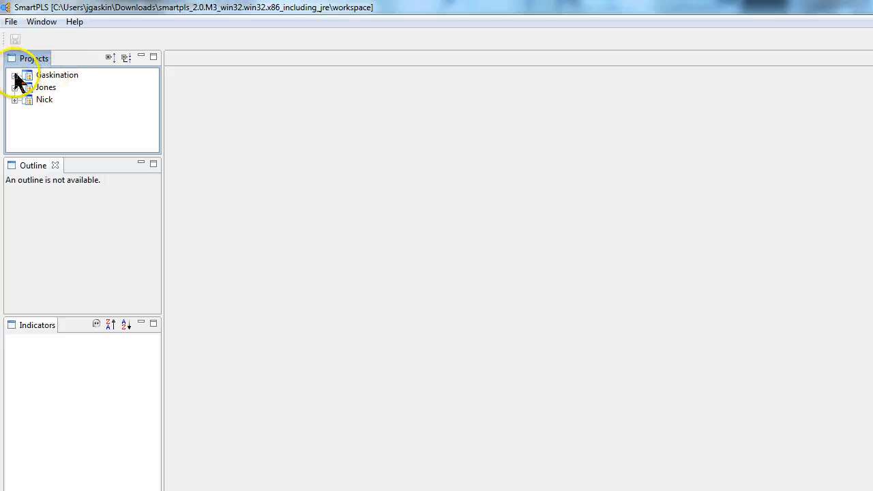
- Expand Gaskination and open Sohana_Observed.csv to view its indicator names and values
click(15, 75)
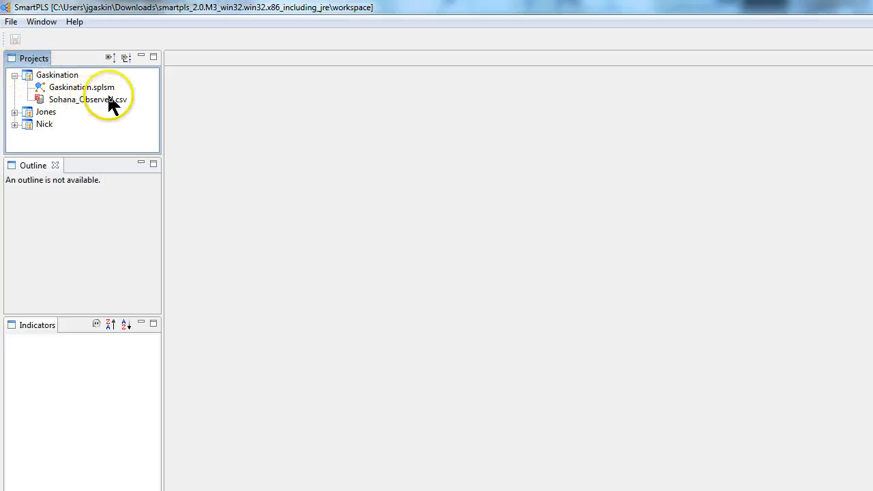
click(88, 100)
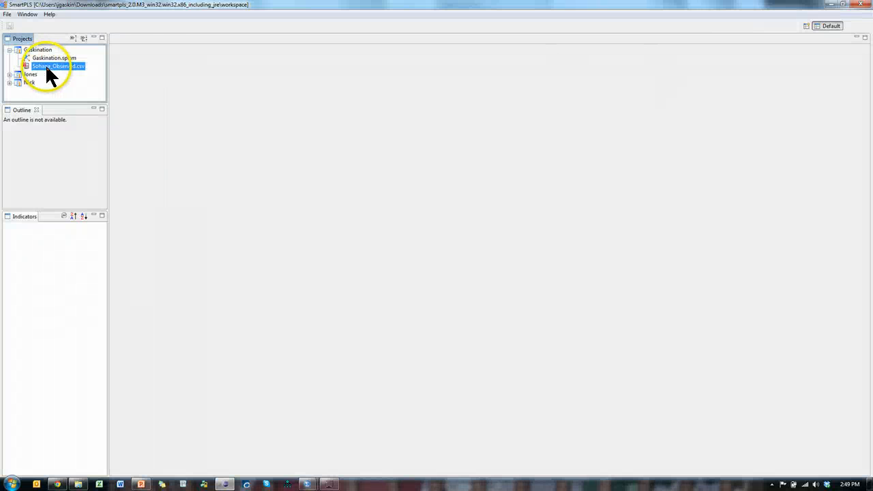
double_click(58, 66)
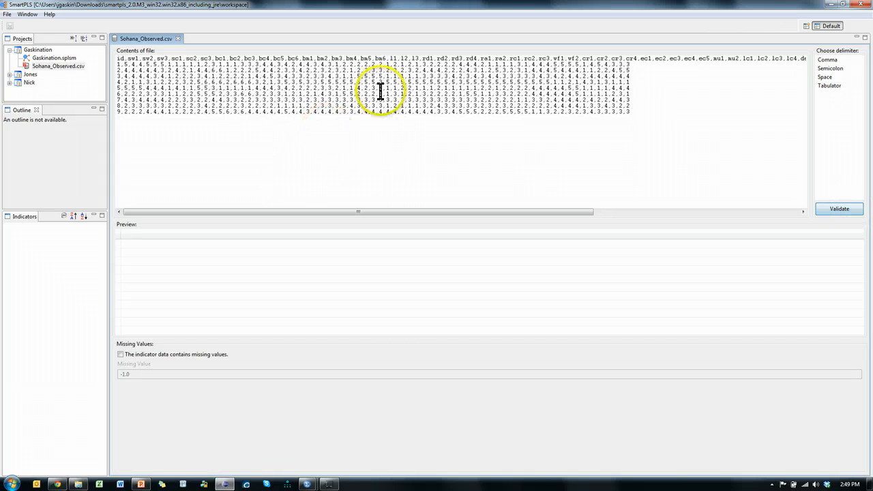
mouse_move(688, 172)
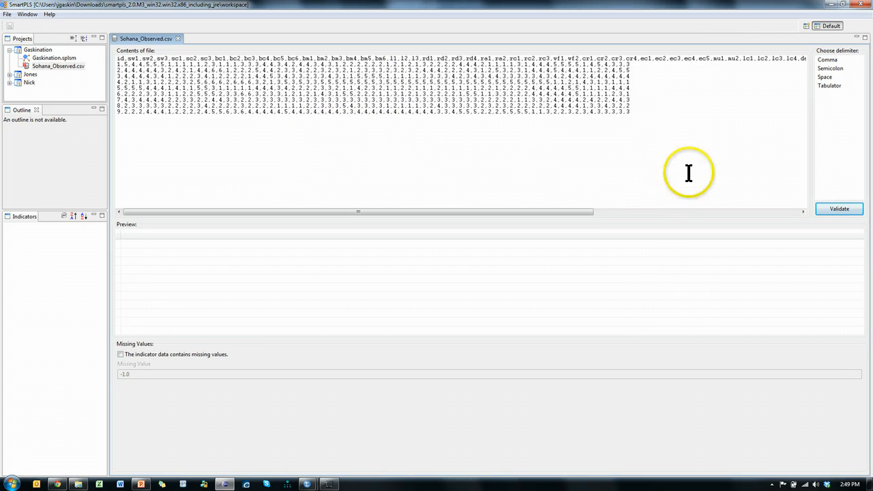
mouse_move(522, 228)
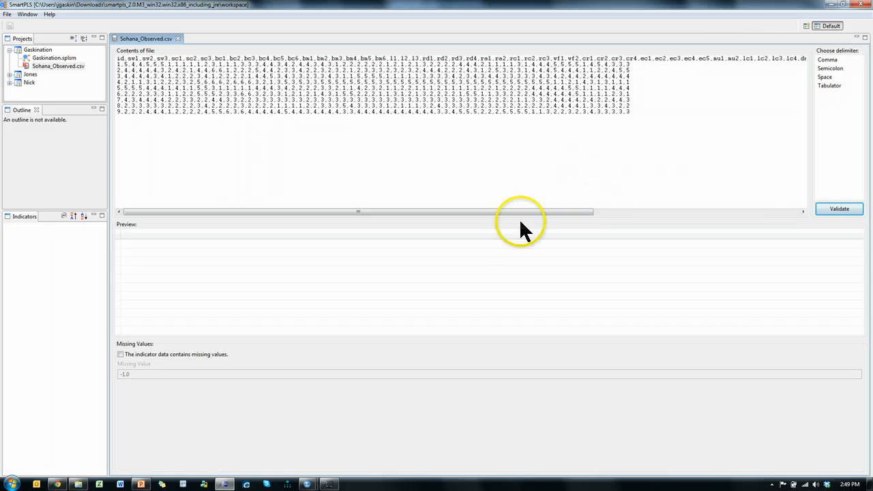
mouse_move(328, 358)
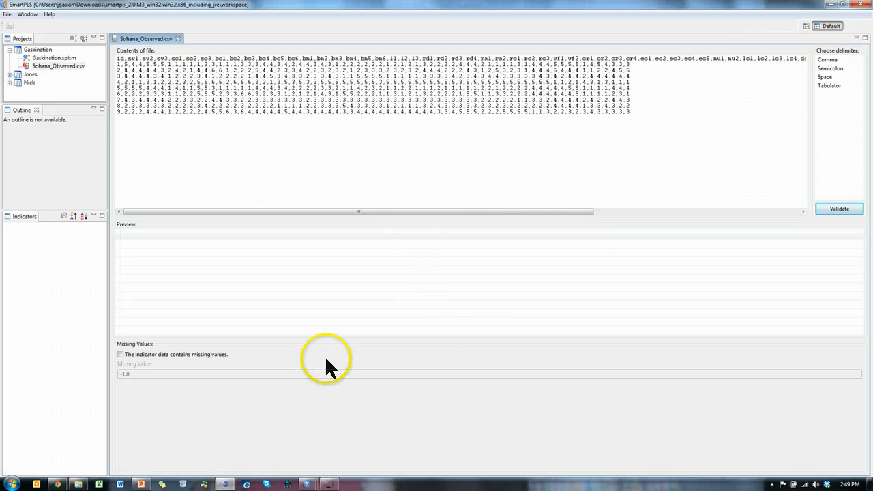
mouse_move(307, 484)
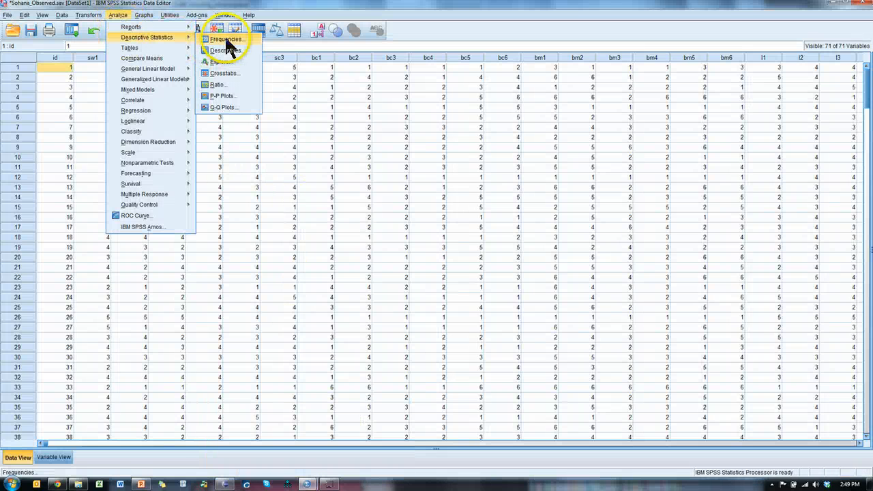
- Run Frequencies on all variables, confirming 304 valid and 0 missing each
click(226, 39)
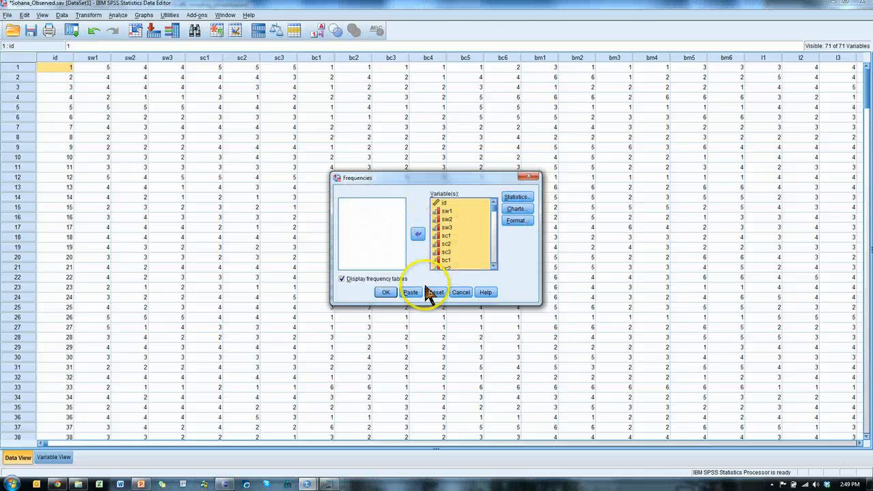
click(386, 292)
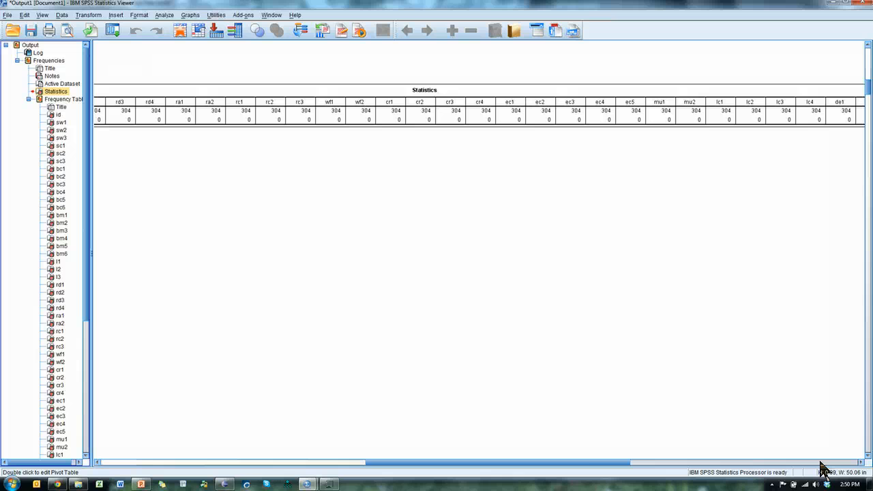
scroll(right, 3)
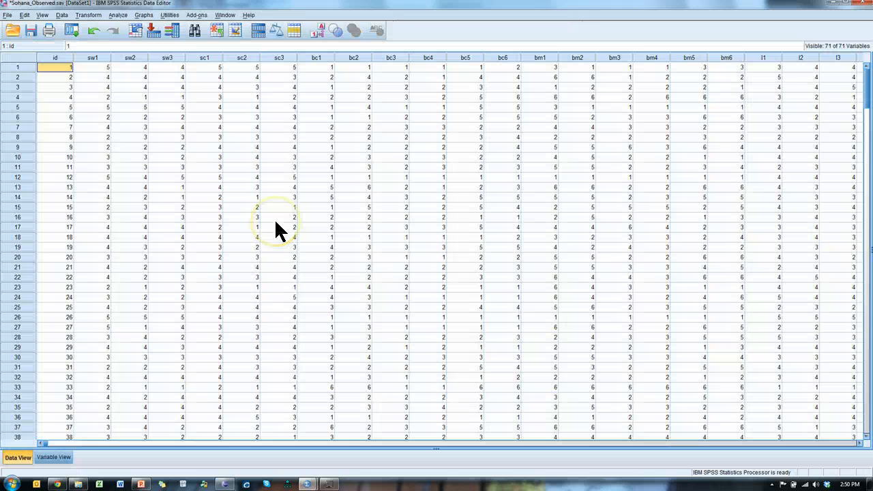
mouse_move(96, 17)
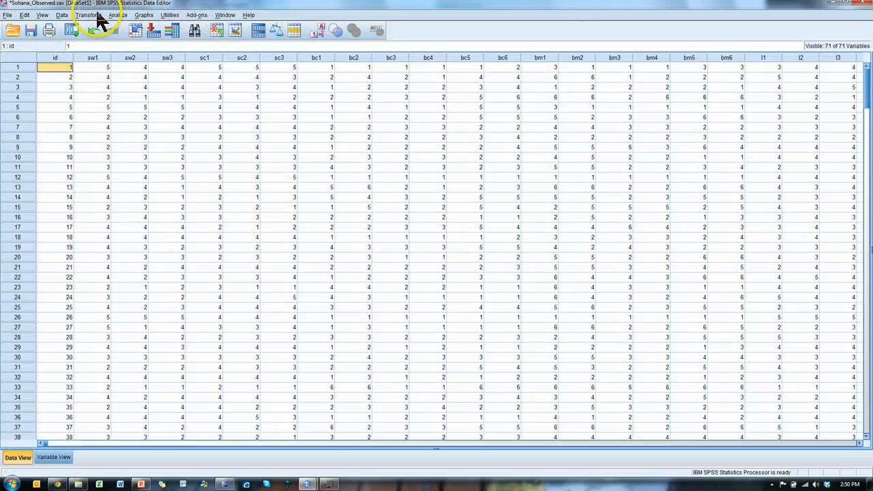
- Replace rd1's missing value with the median, overwriting the existing variable
click(88, 15)
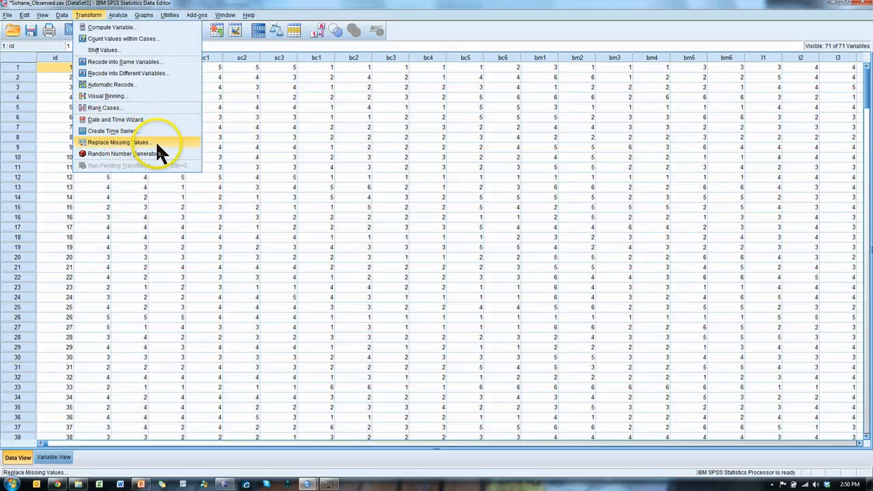
click(116, 142)
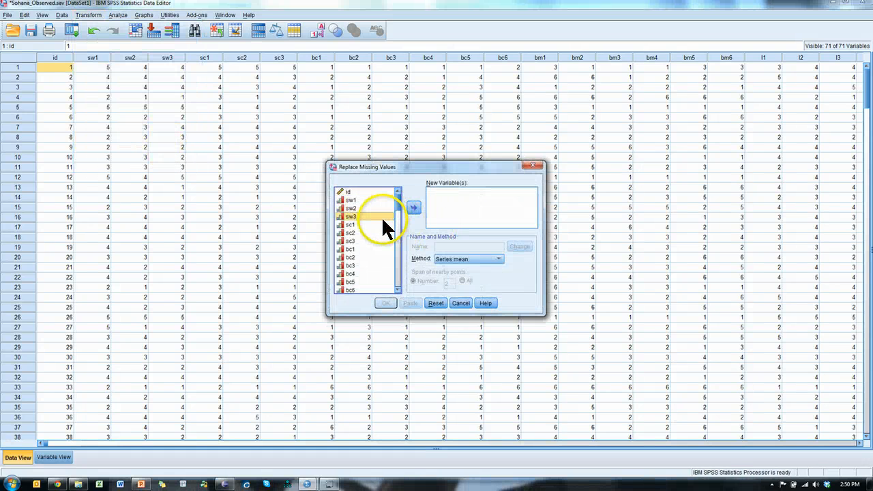
click(414, 207)
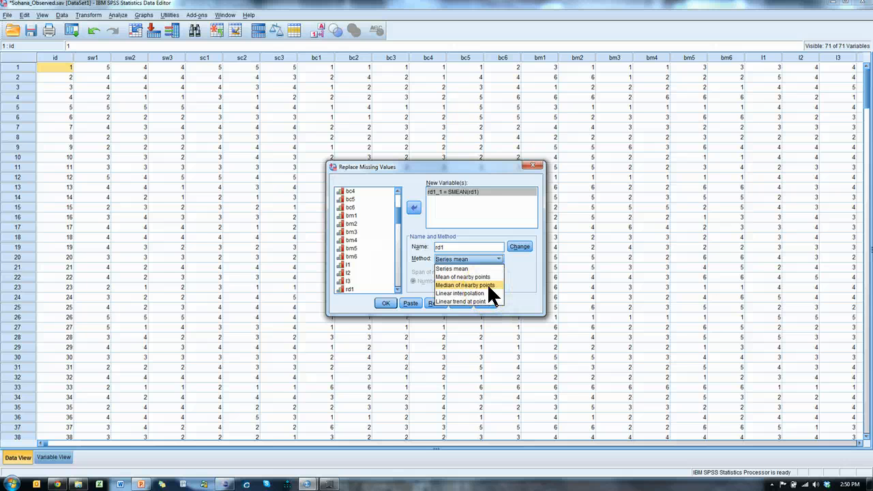
click(465, 285)
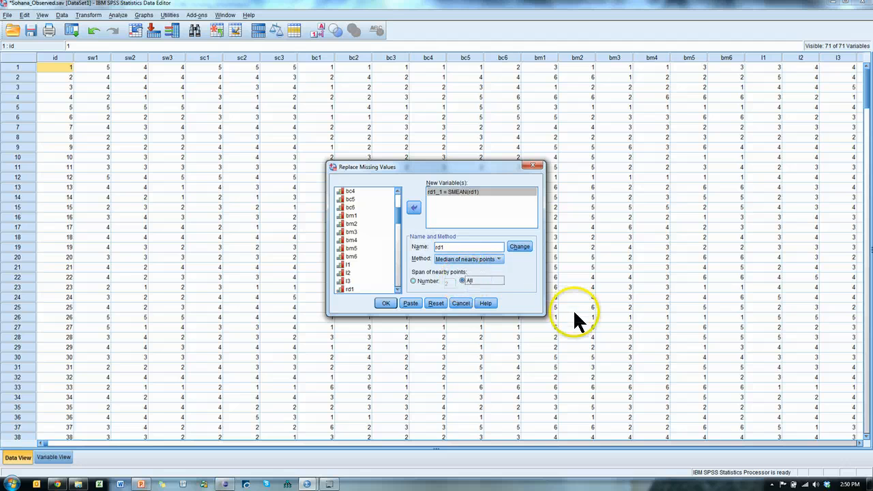
mouse_move(513, 259)
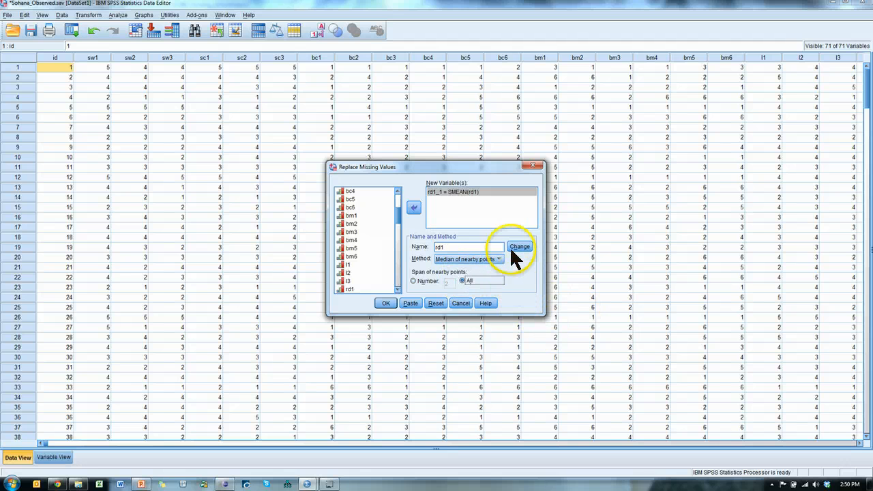
click(520, 246)
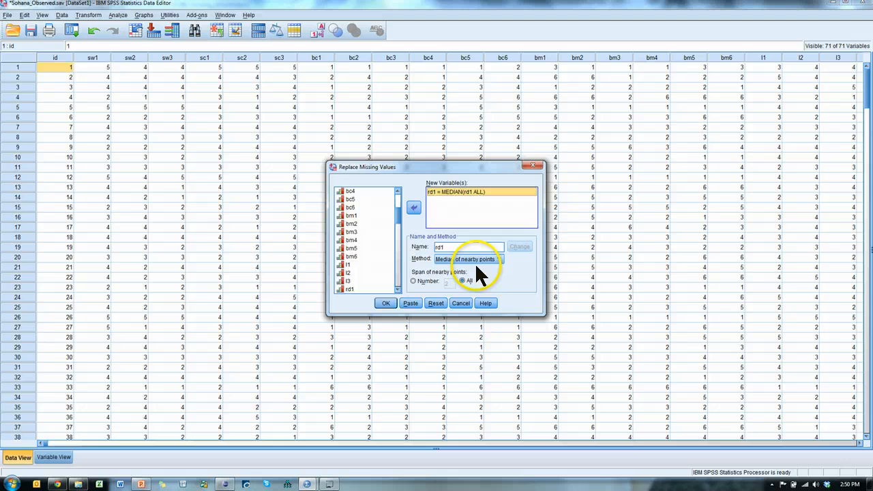
click(386, 303)
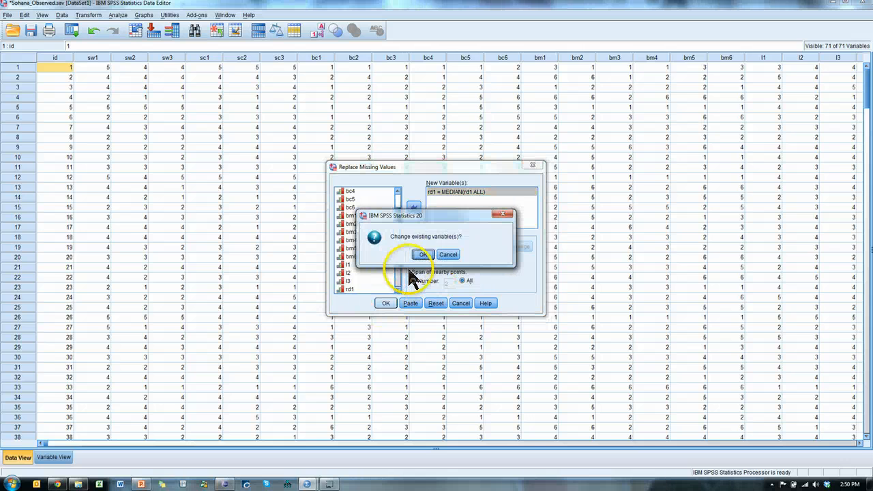
click(423, 254)
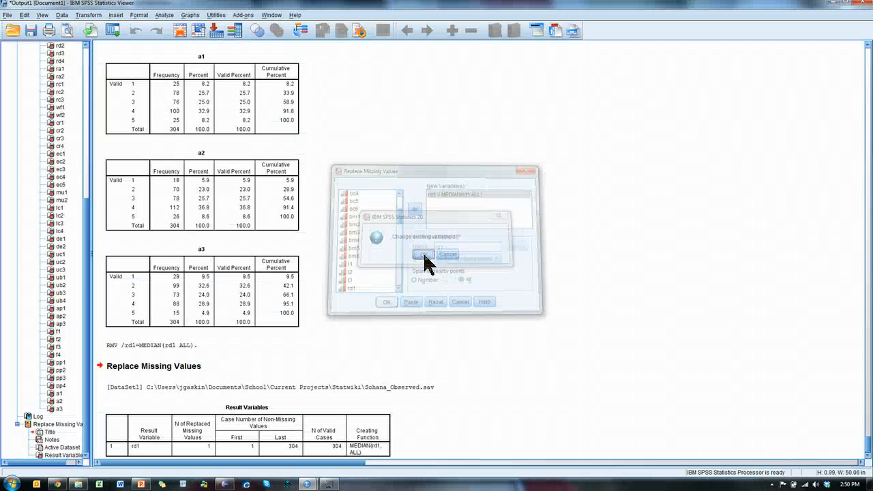
click(423, 253)
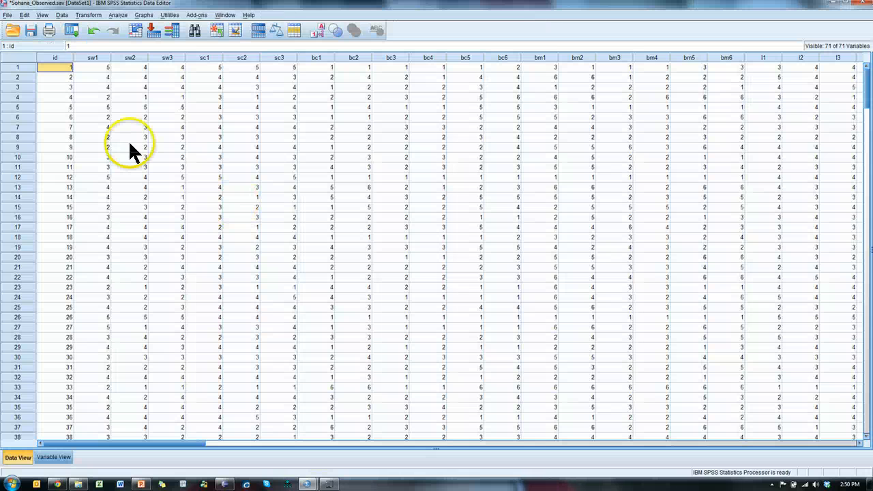
- Save the SPSS dataset as the comma-delimited file Sohana_Observed.csv
click(8, 14)
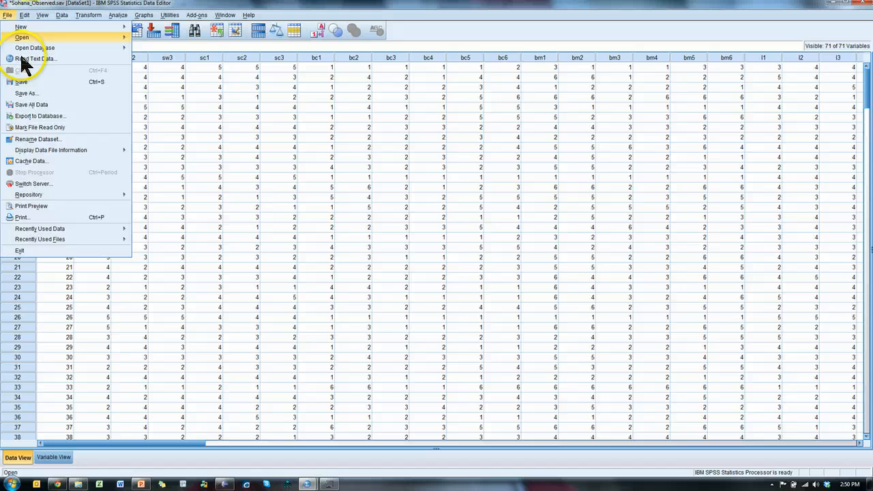
click(27, 93)
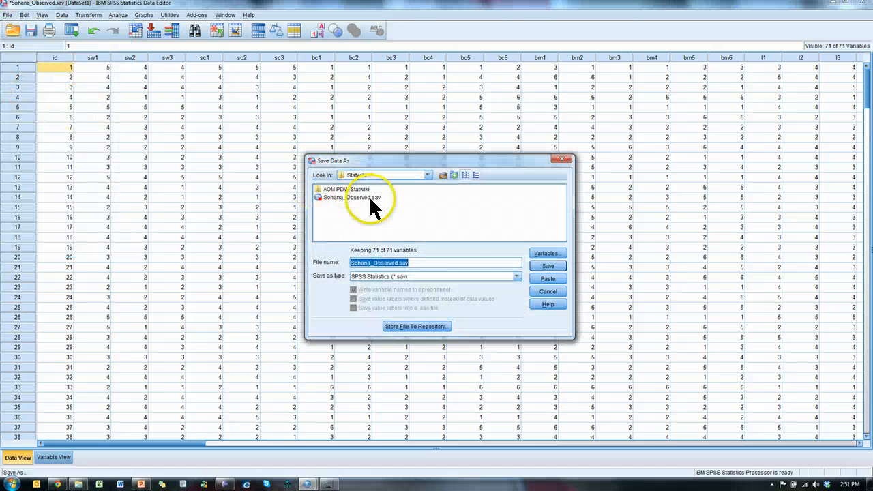
click(517, 276)
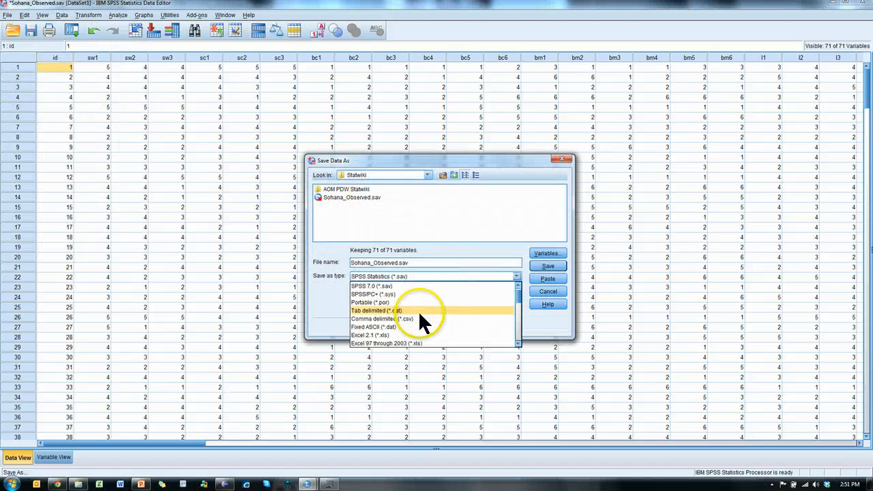
click(387, 319)
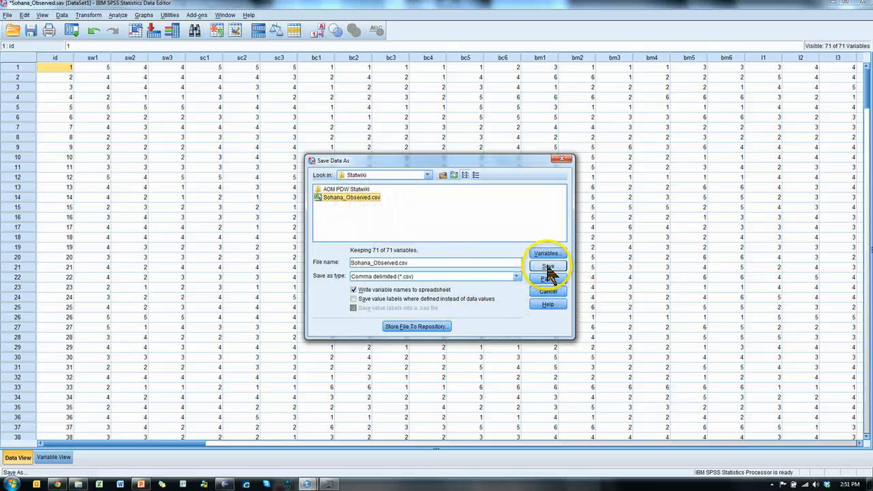
click(547, 266)
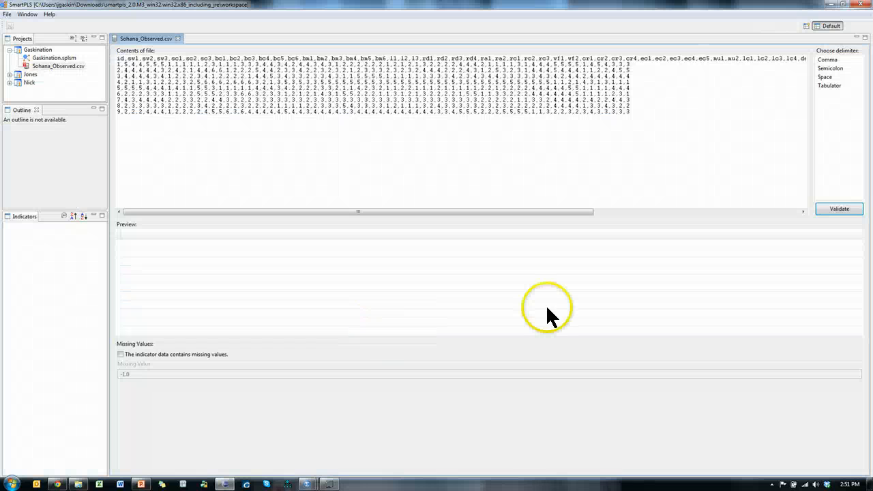
- Remove the old Sohana_Observed.csv resource from the Gaskination project
right_click(58, 66)
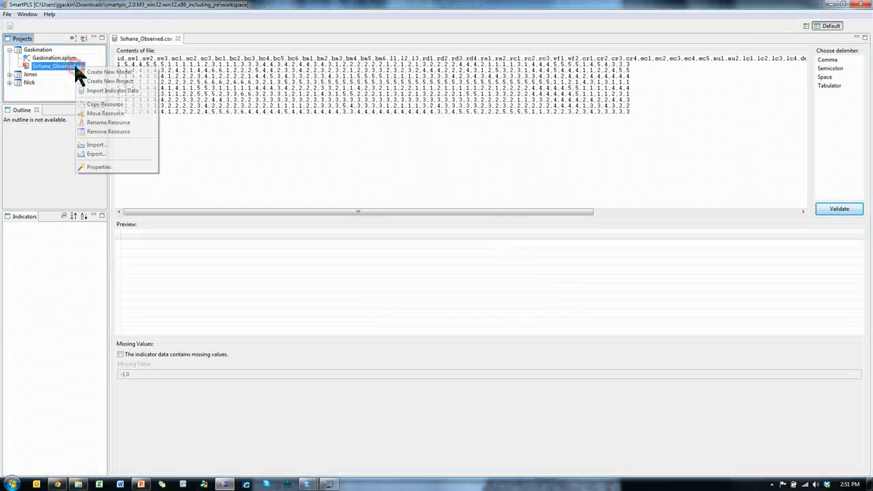
mouse_move(108, 131)
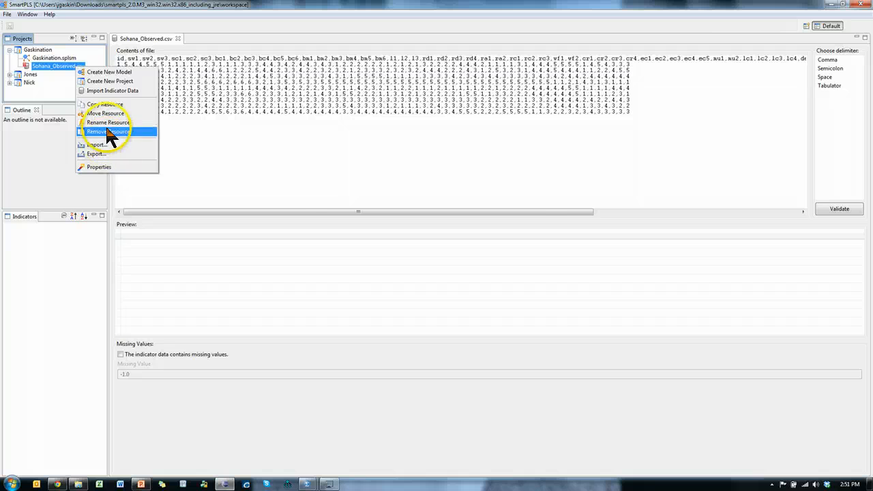
click(107, 131)
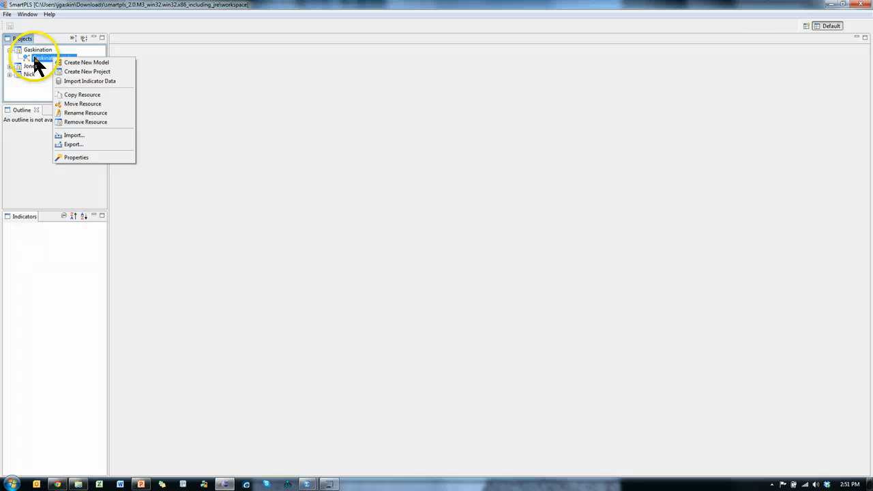
click(85, 113)
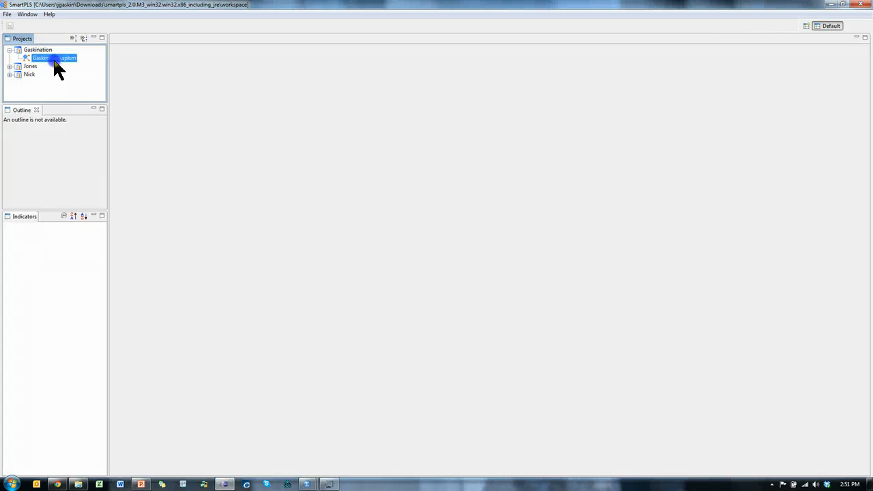
- Import the updated Sohana_Observed.csv as indicator data into Gaskination.splsm
right_click(53, 58)
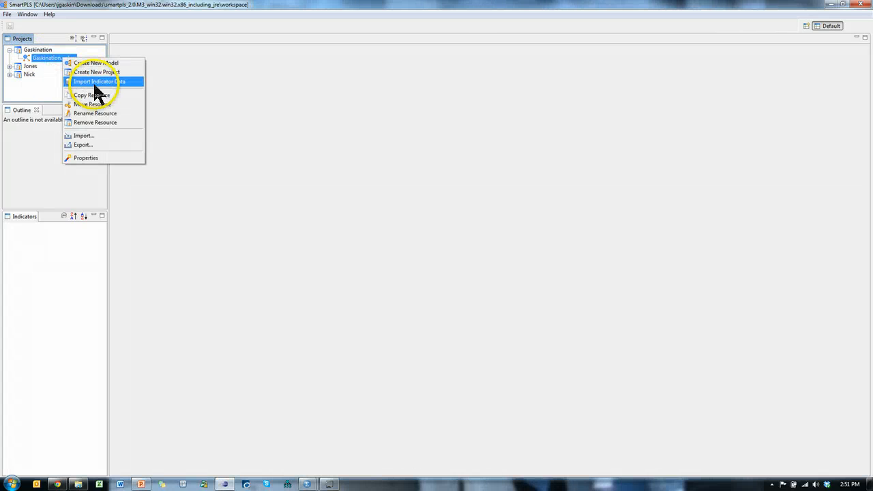
click(100, 81)
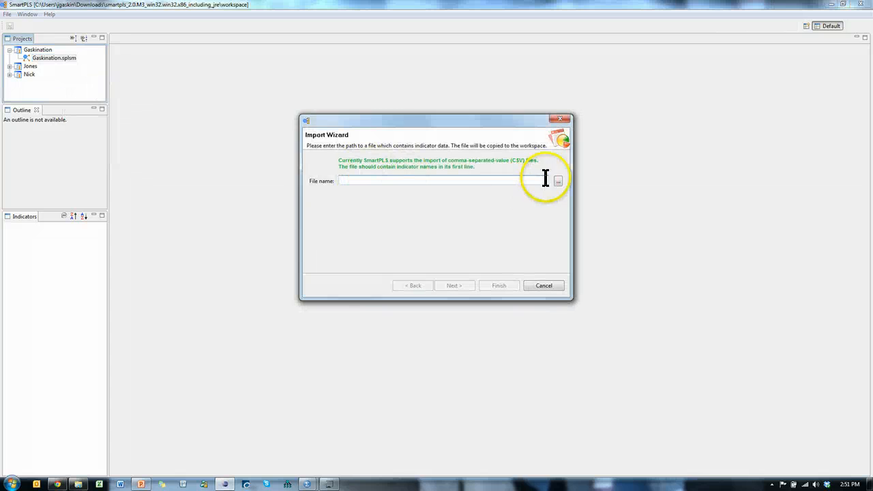
click(558, 180)
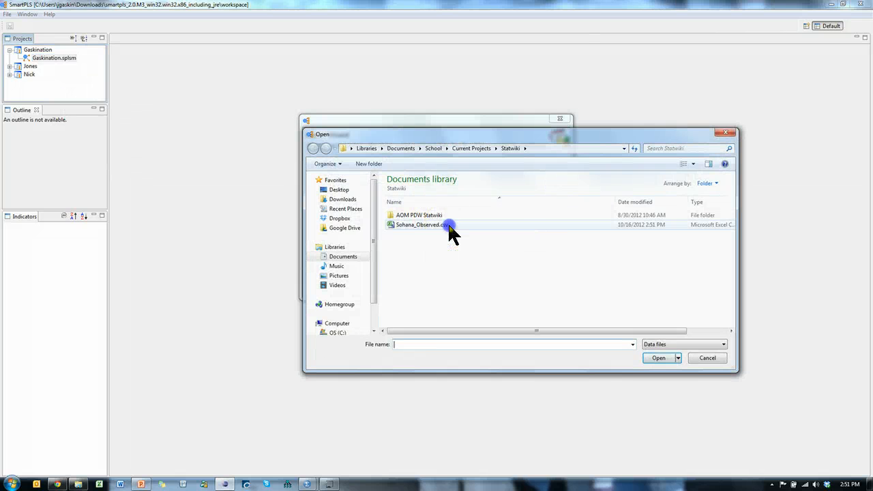
click(658, 358)
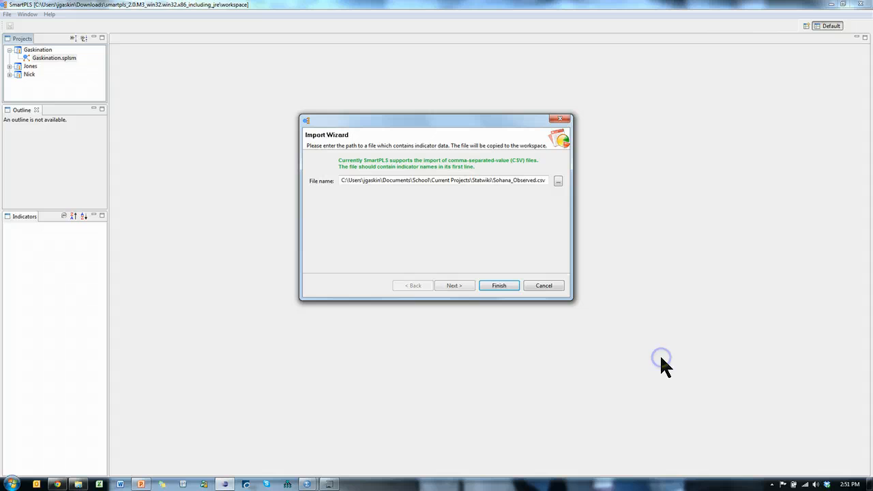
click(499, 285)
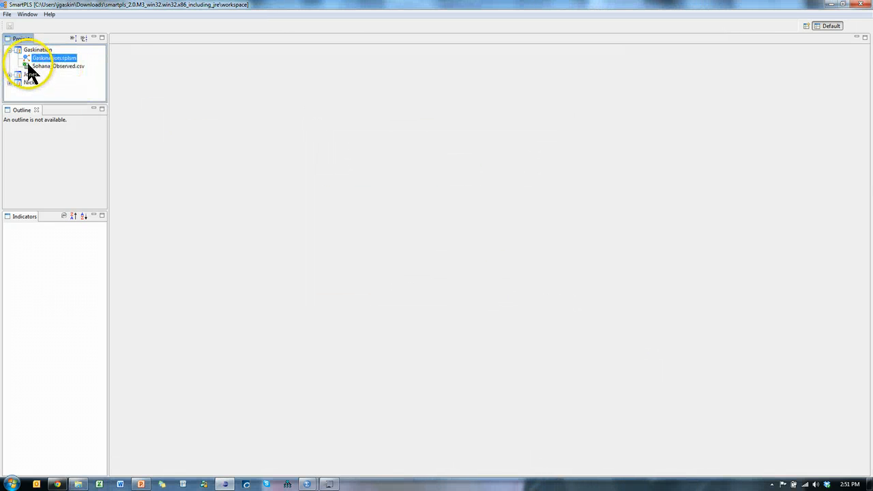
- Open Sohana_Observed.csv, validate it, and dismiss the valid-data message
double_click(58, 66)
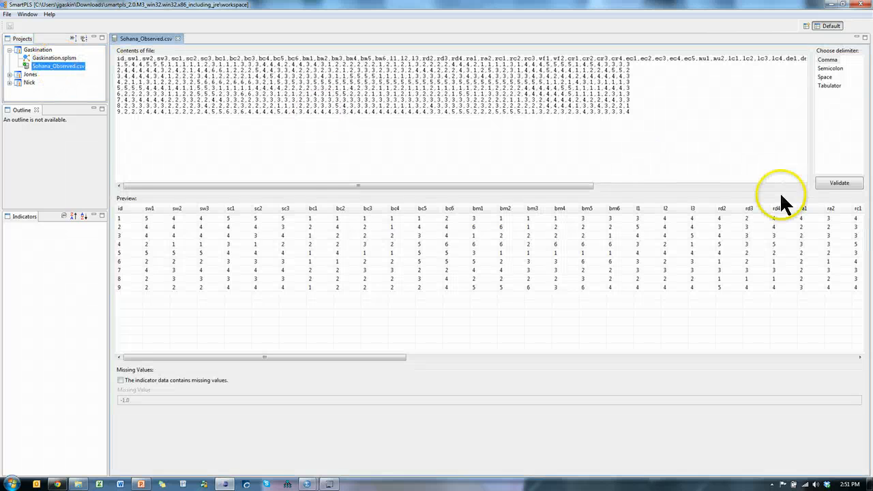
click(839, 182)
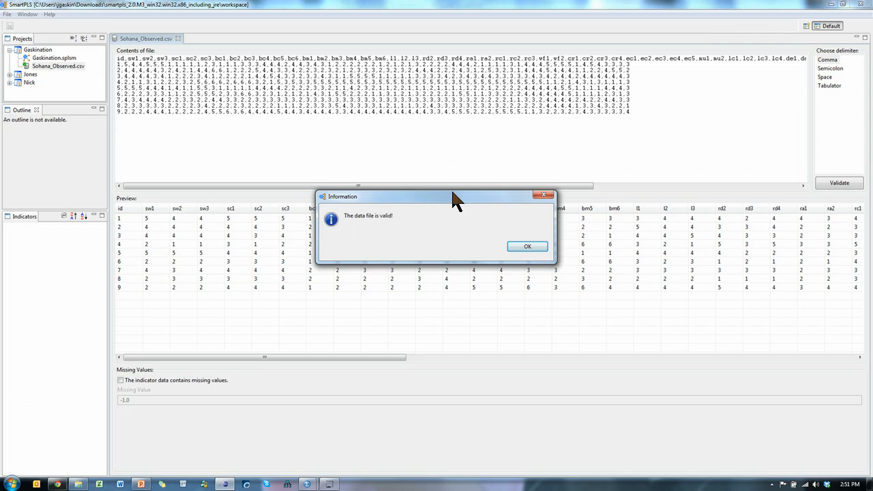
click(527, 246)
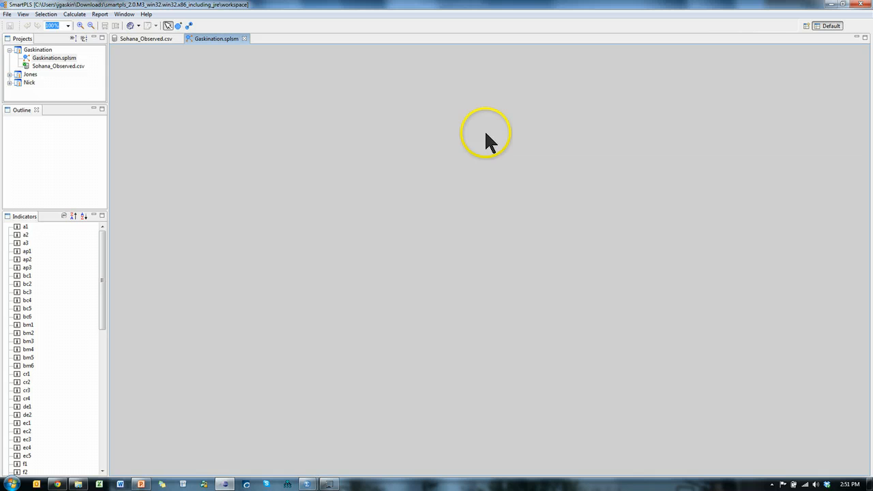
mouse_move(99, 276)
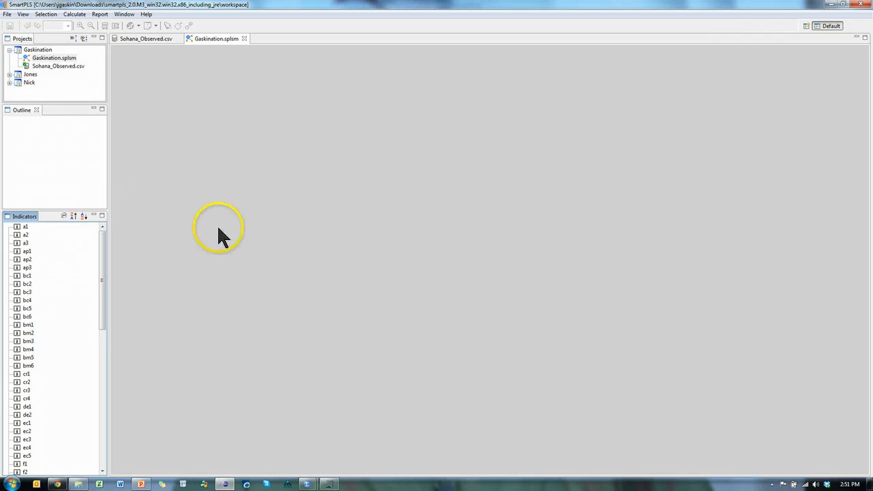
mouse_move(72, 255)
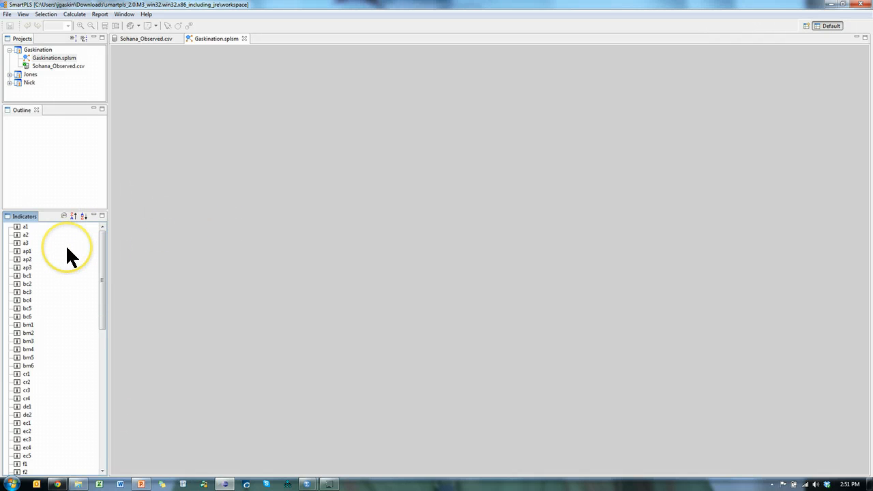
mouse_move(191, 190)
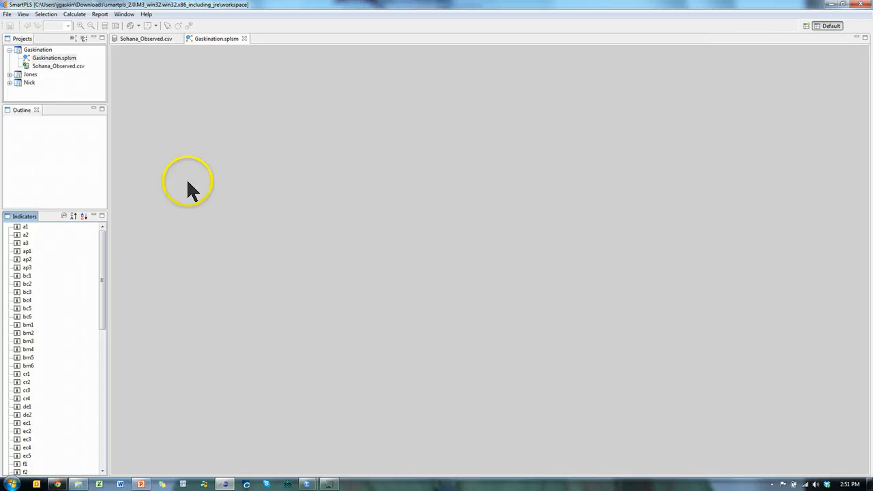